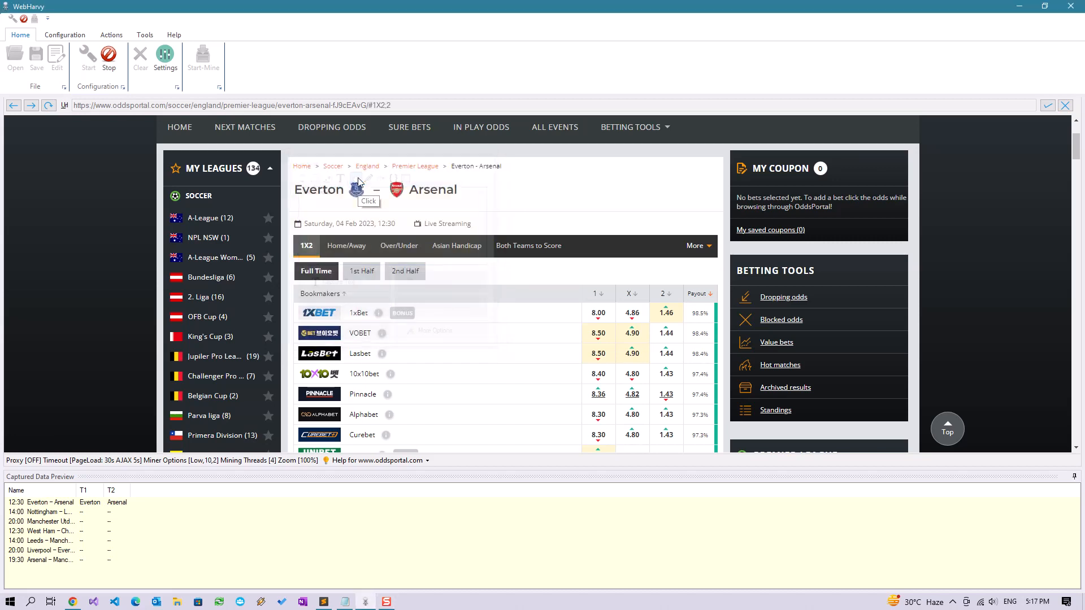
Step: Show the Everton–Arsenal Over/Under odds list and scroll to the +2.75 row
click(399, 245)
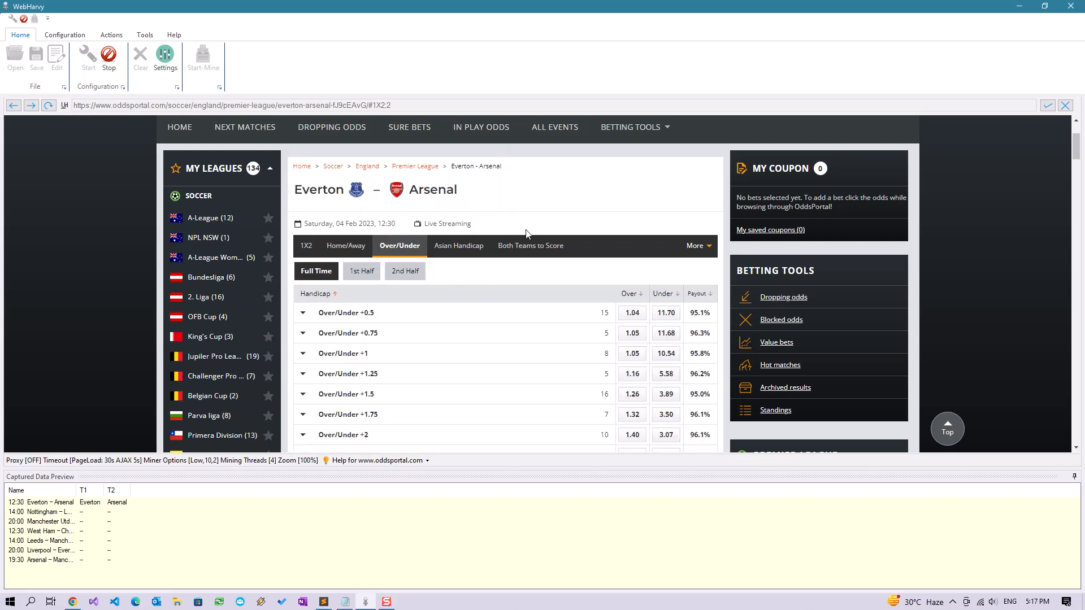
scroll(down, 3)
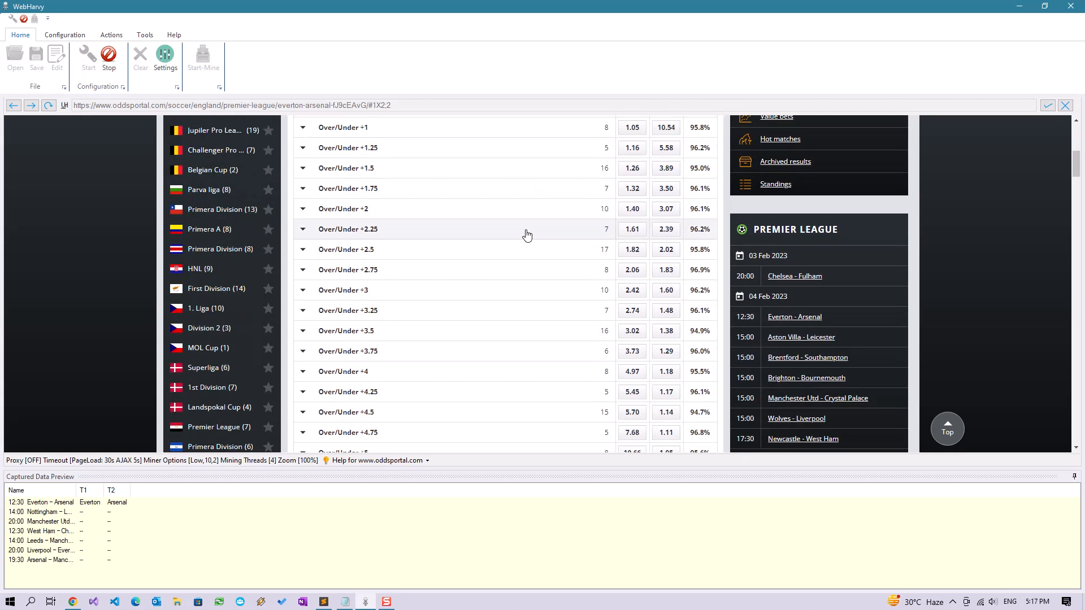
scroll(up, 3)
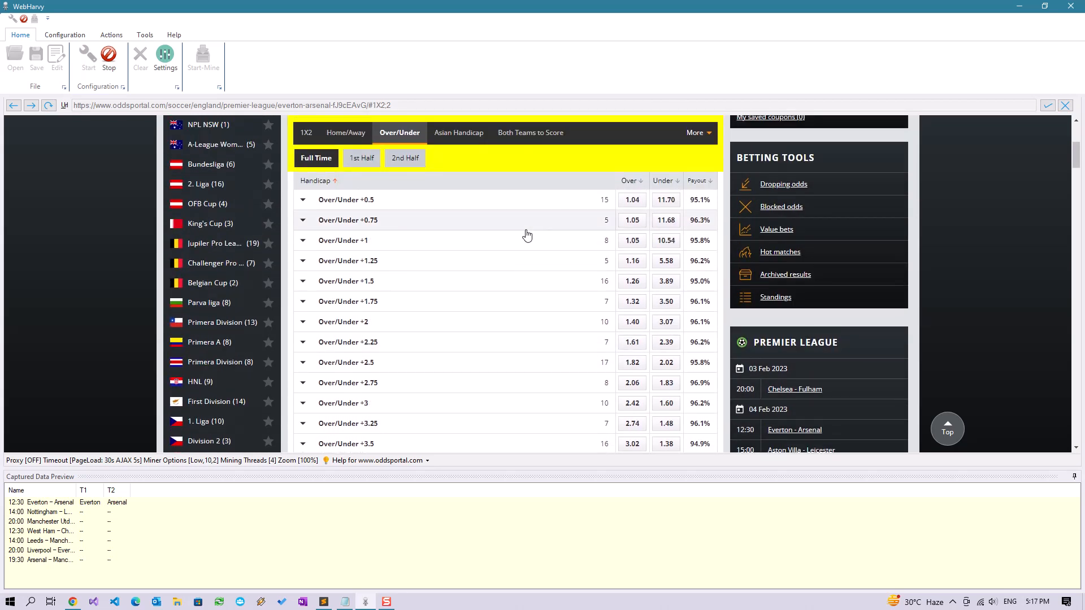
scroll(down, 3)
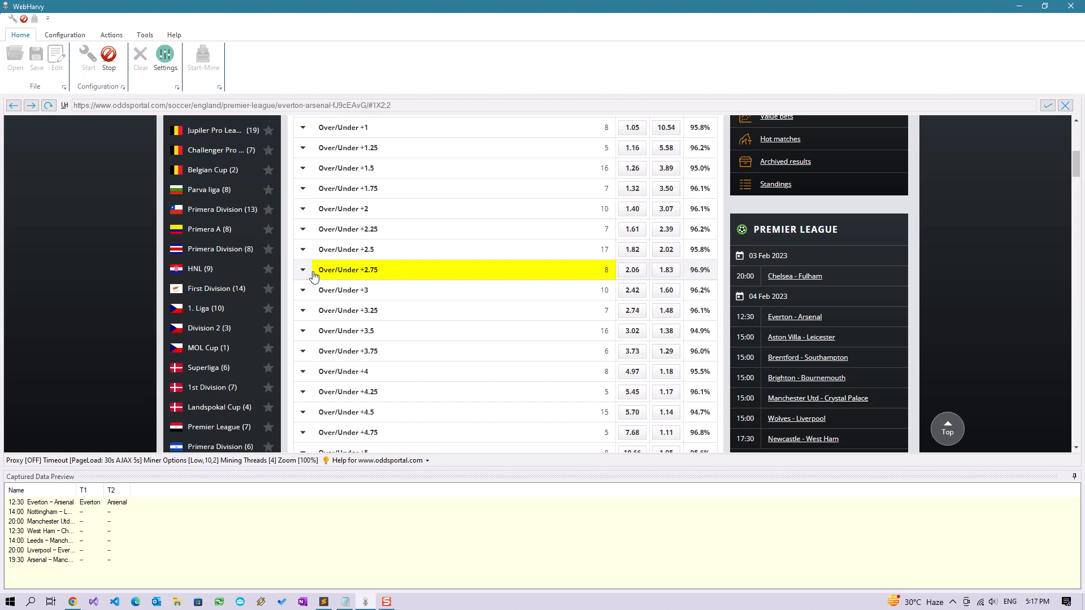
mouse_move(396, 269)
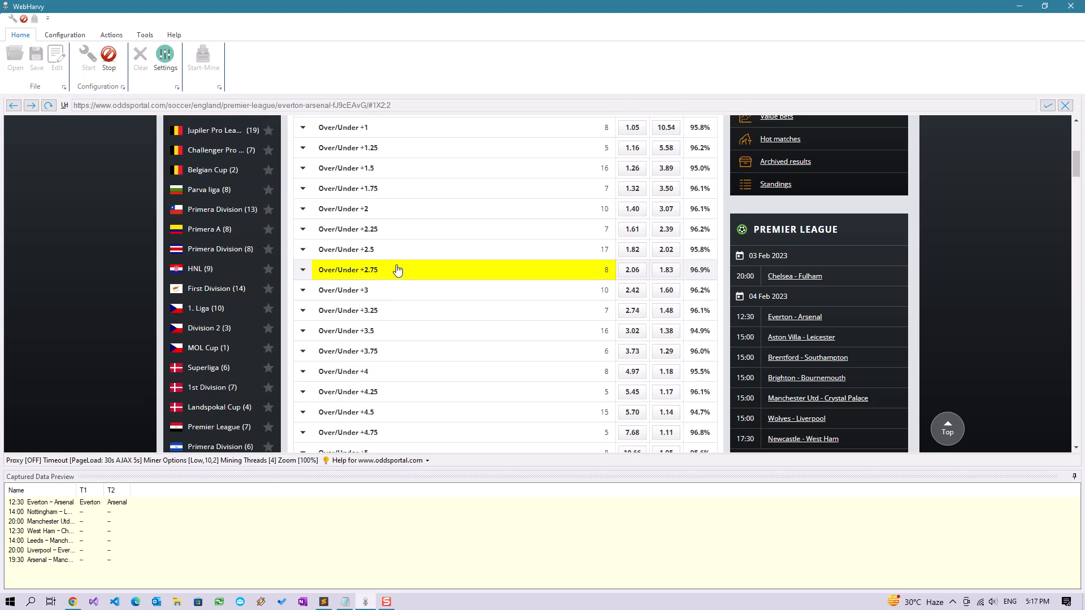
mouse_move(395, 285)
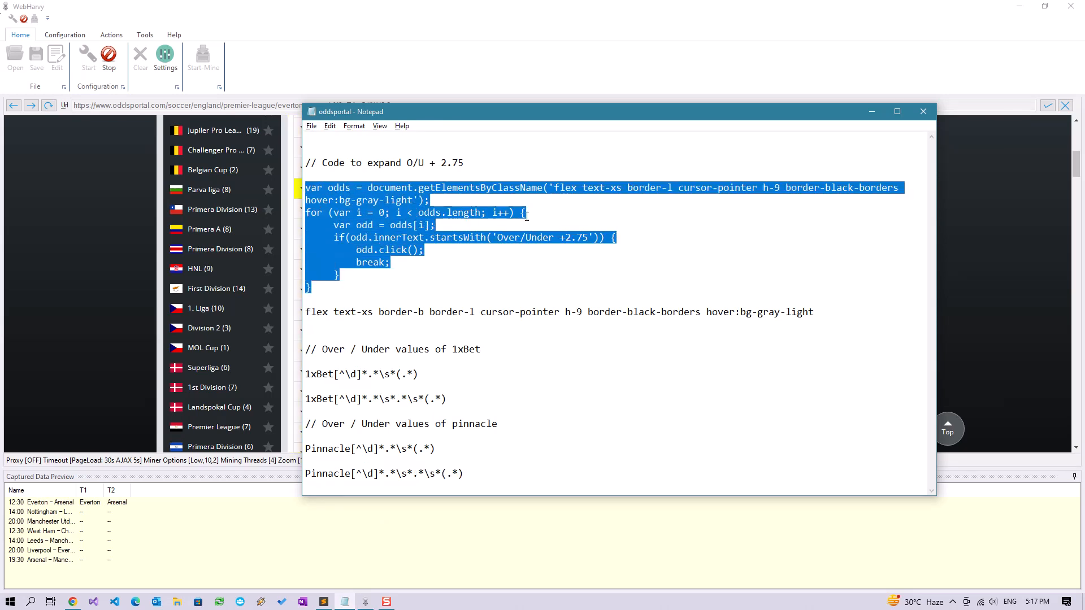
Step: Check the '+2.75' value in the script's startsWith condition in Notepad
click(558, 237)
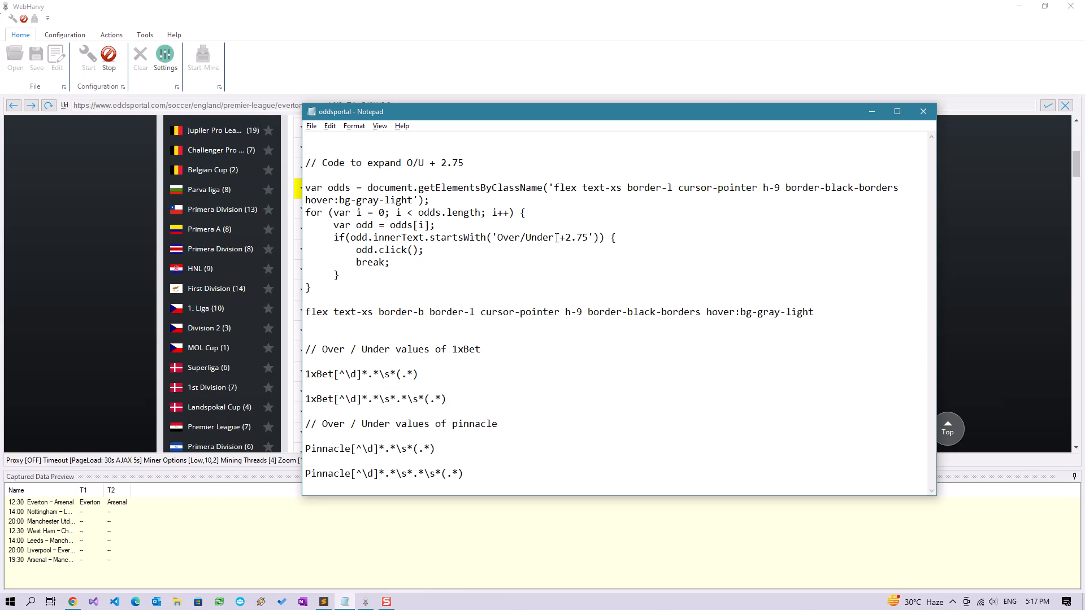
double_click(571, 237)
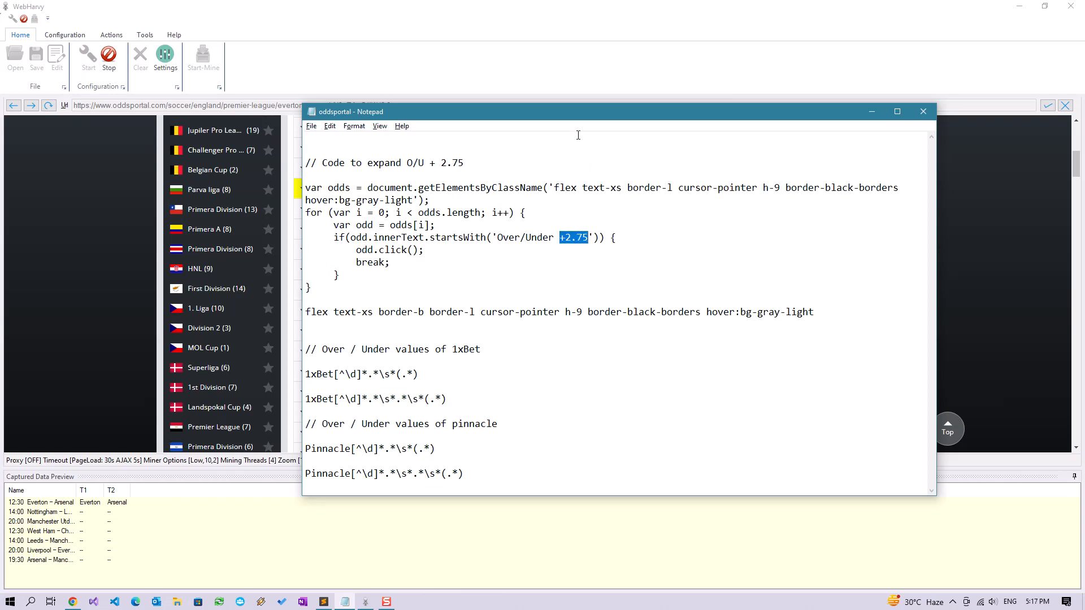
mouse_move(536, 254)
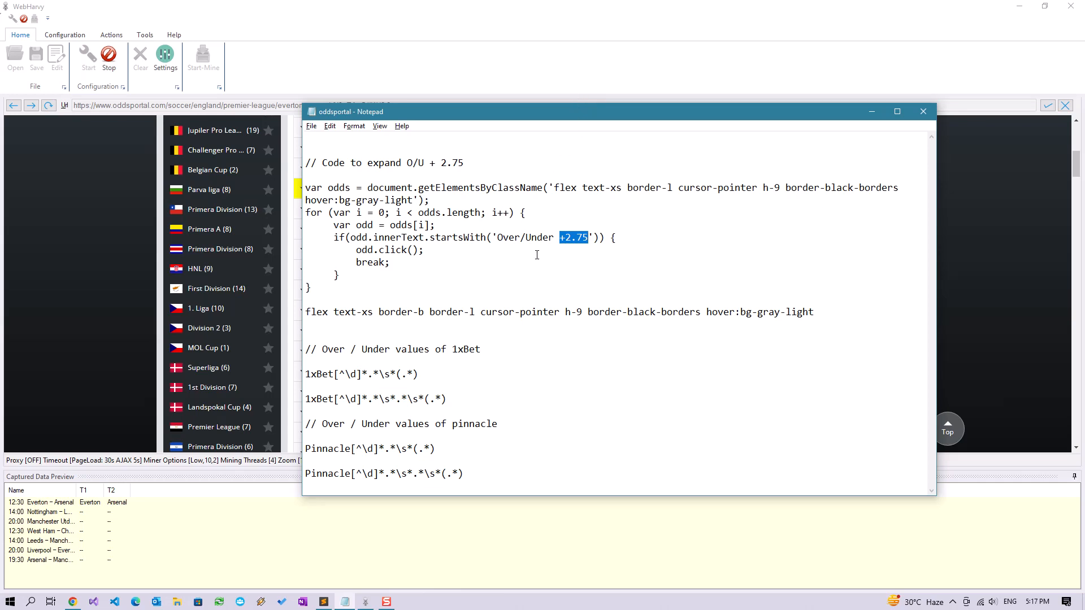
double_click(526, 237)
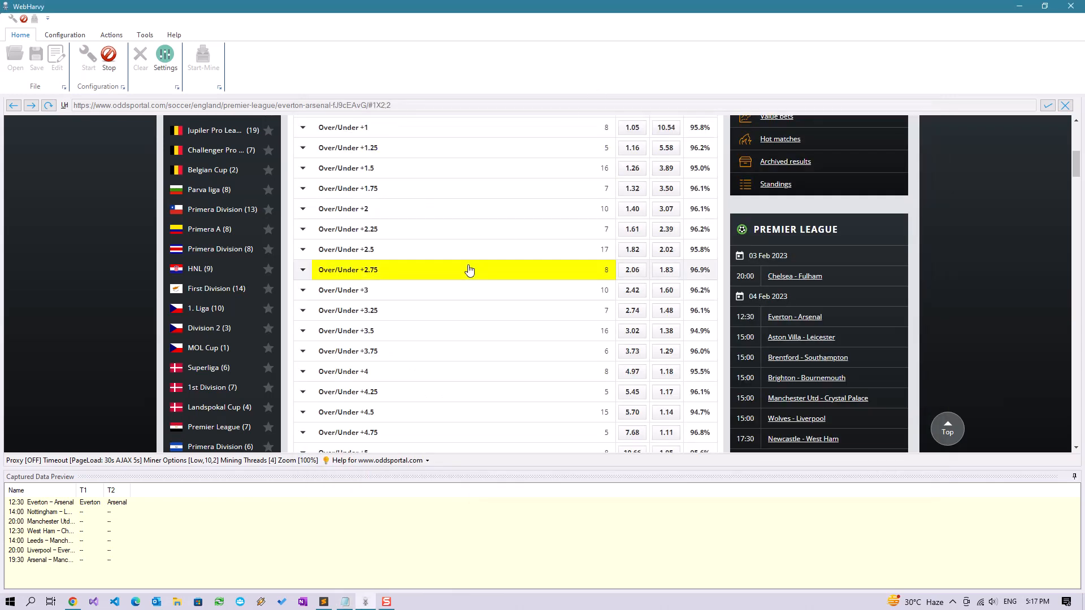
Step: Run the JavaScript on the Full Time filter area so the +2.75 line lists bookmaker odds
scroll(up, 3)
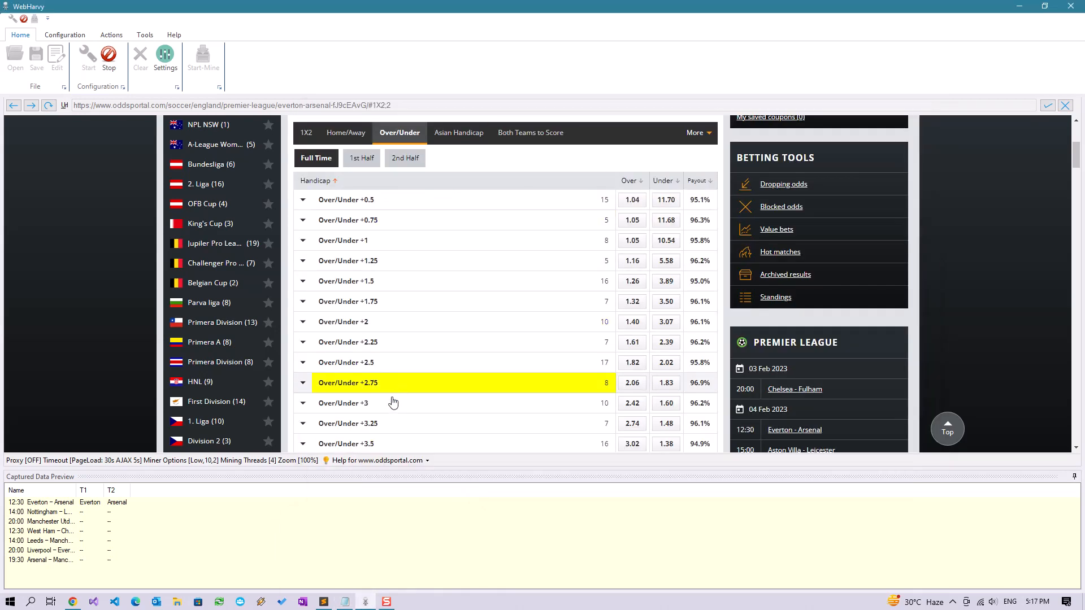
click(343, 601)
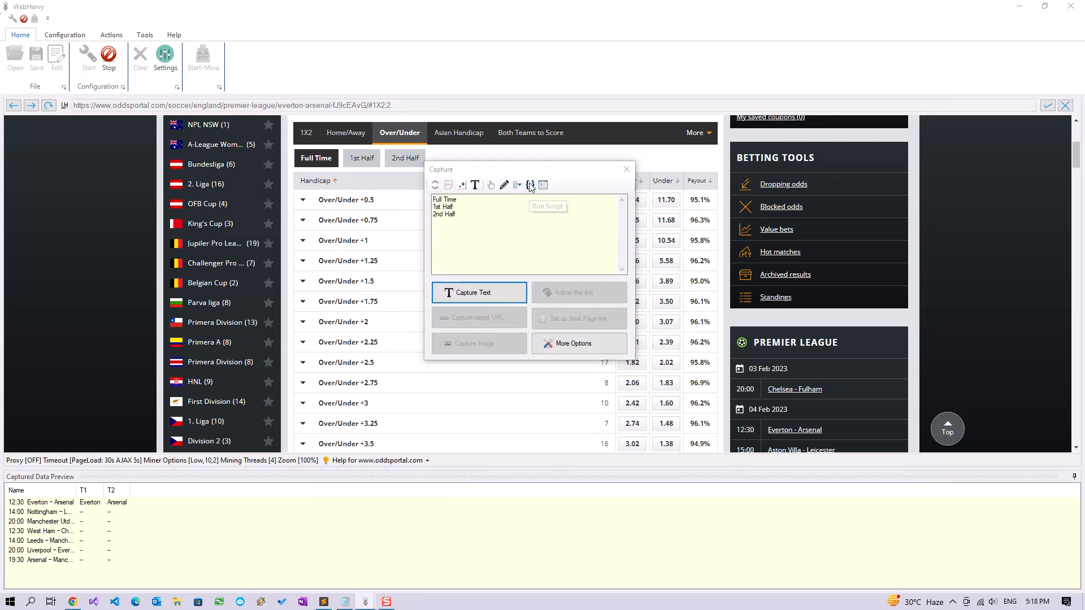
click(548, 206)
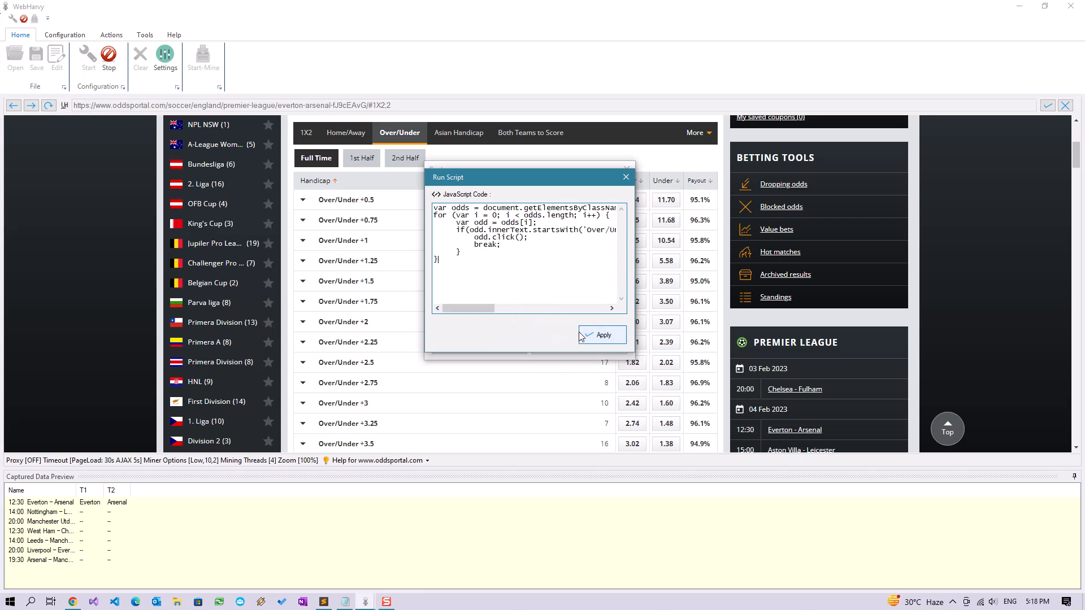
click(602, 334)
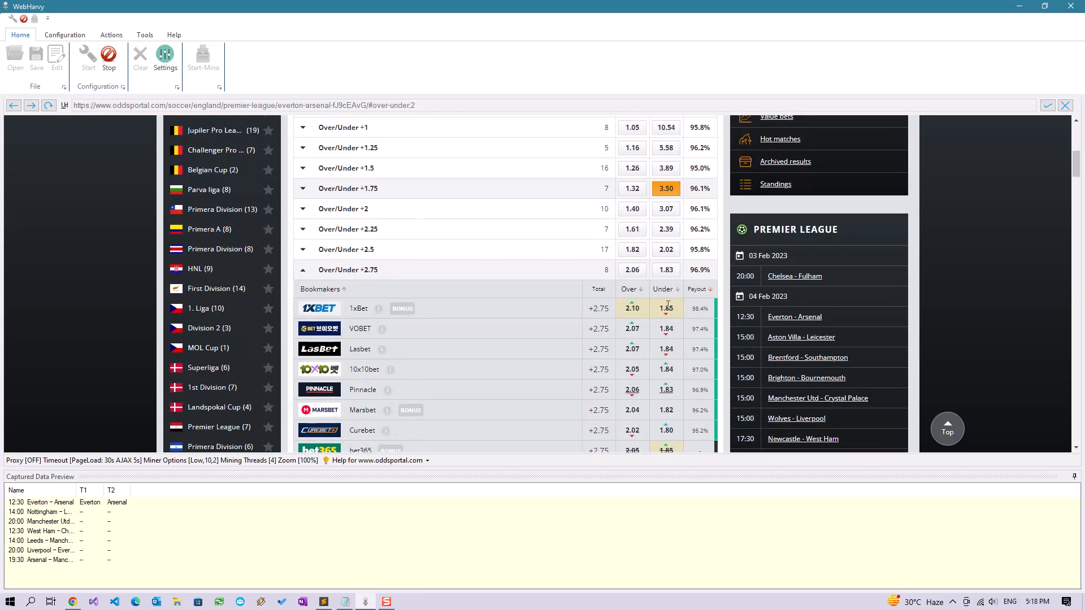
scroll(down, 3)
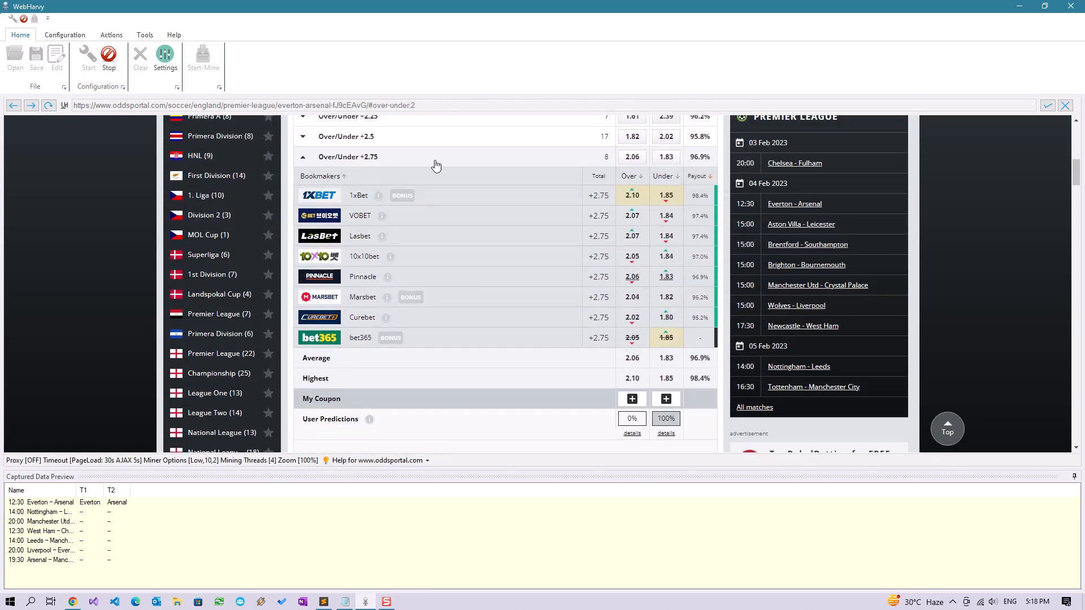
mouse_move(433, 156)
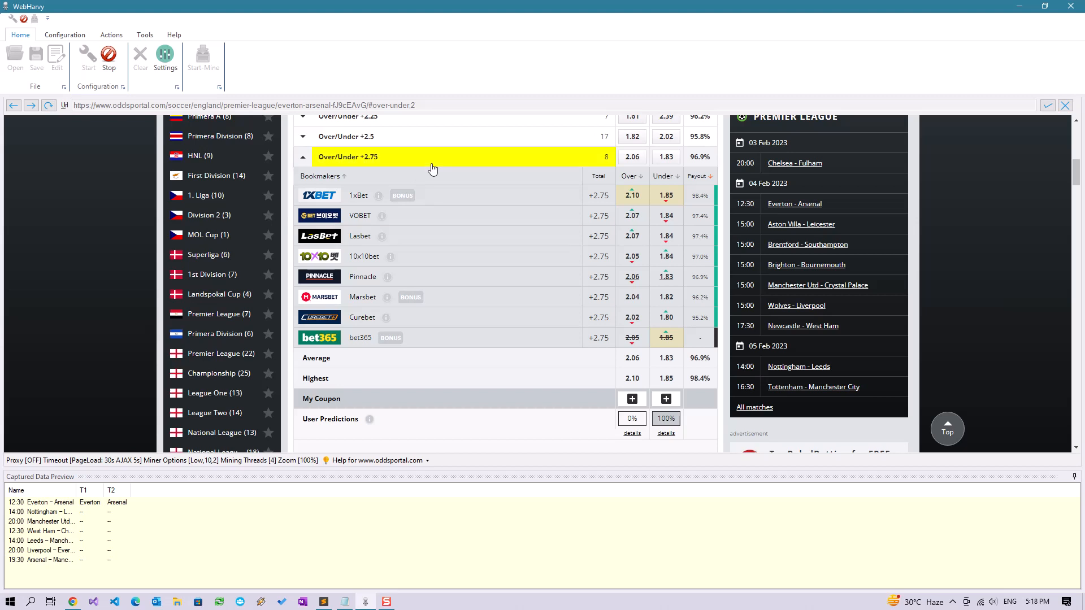
mouse_move(438, 298)
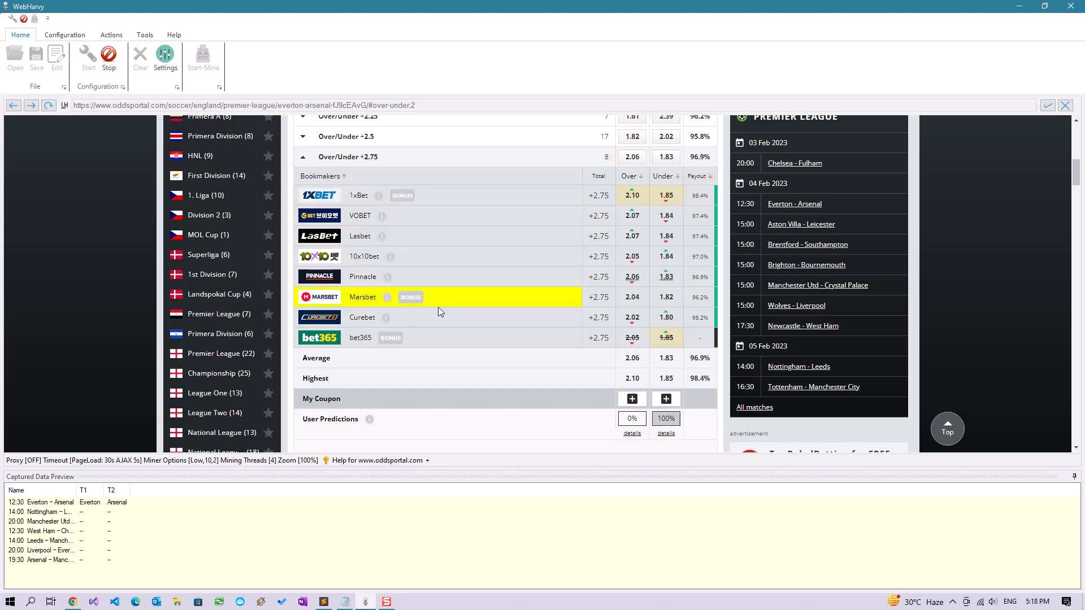
mouse_move(415, 317)
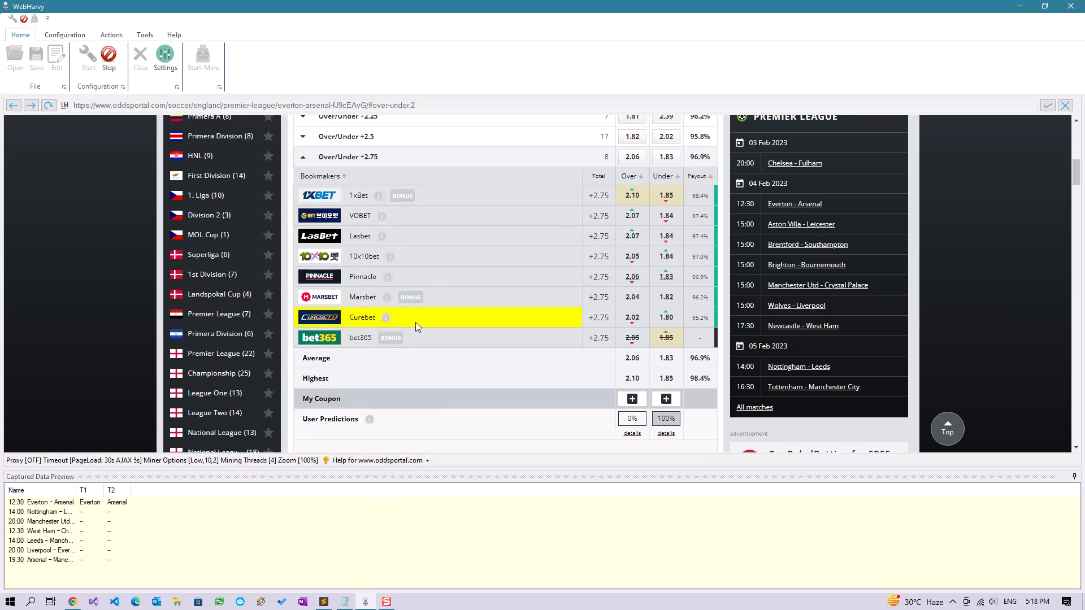
mouse_move(632, 277)
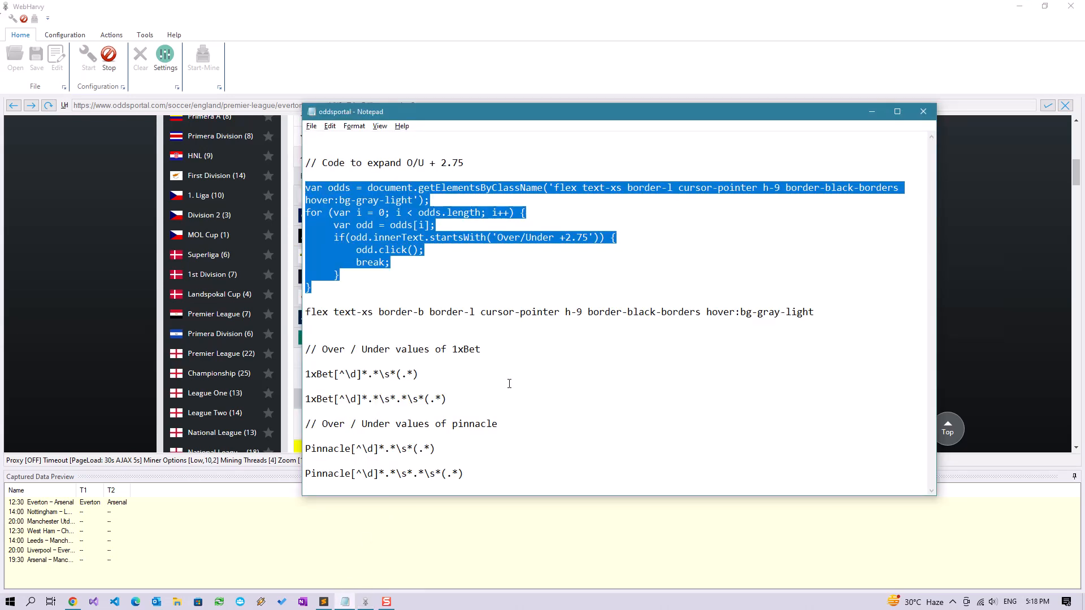
Step: Review the 1xBet and Pinnacle regex notes and select the first 1xBet[^\d]* pattern
click(431, 368)
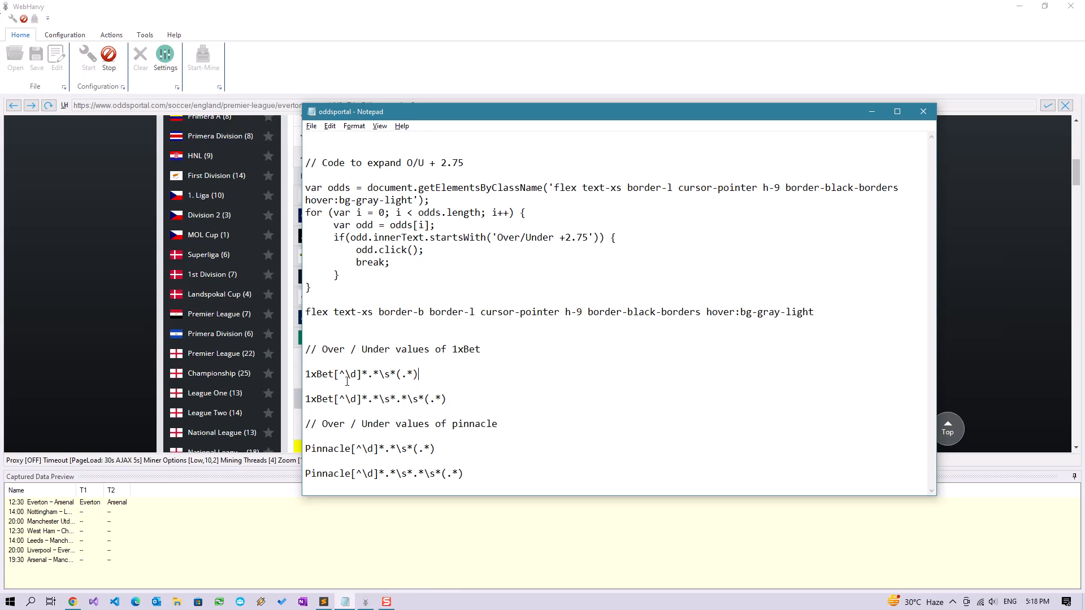
double_click(318, 374)
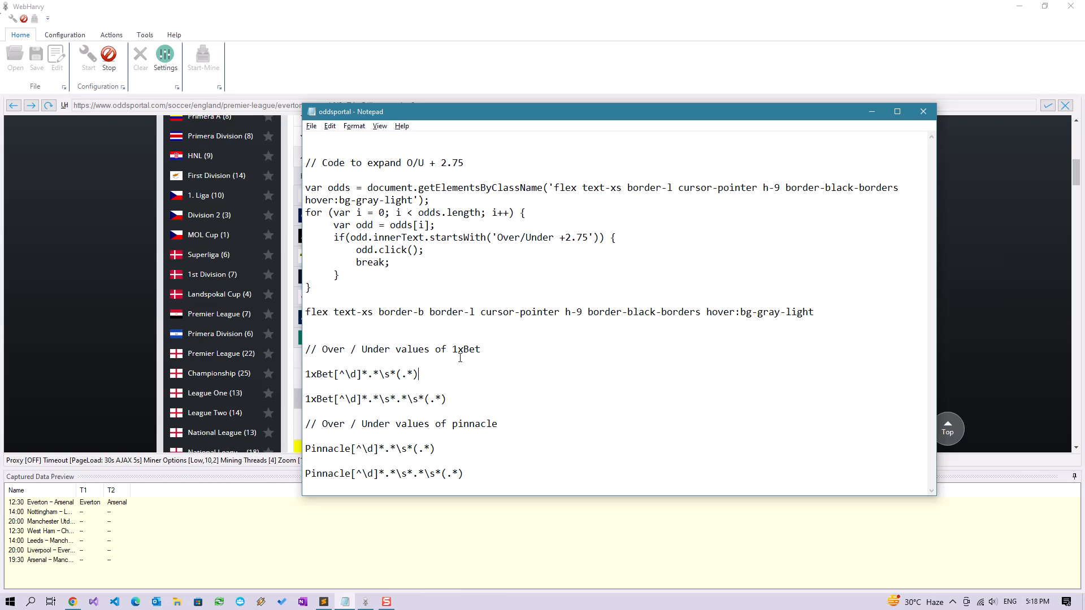
mouse_move(445, 420)
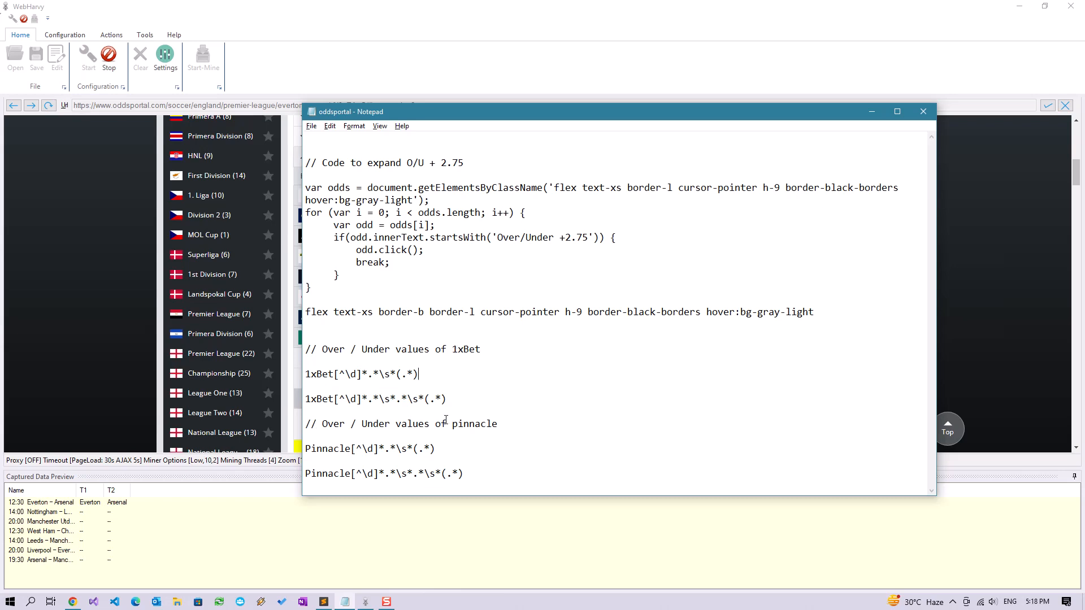
double_click(474, 424)
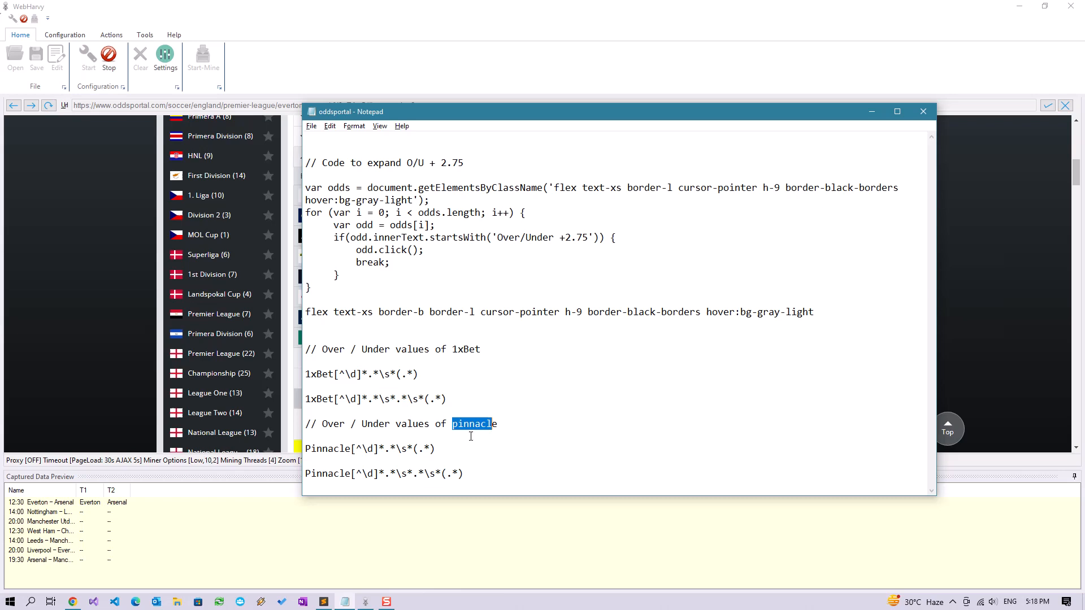
double_click(328, 449)
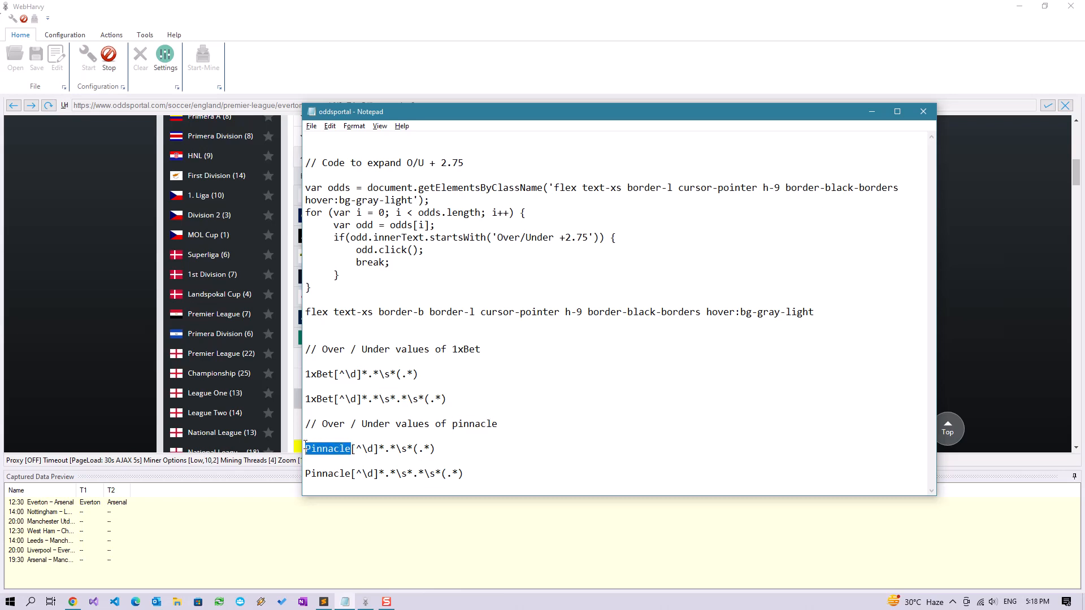
click(351, 449)
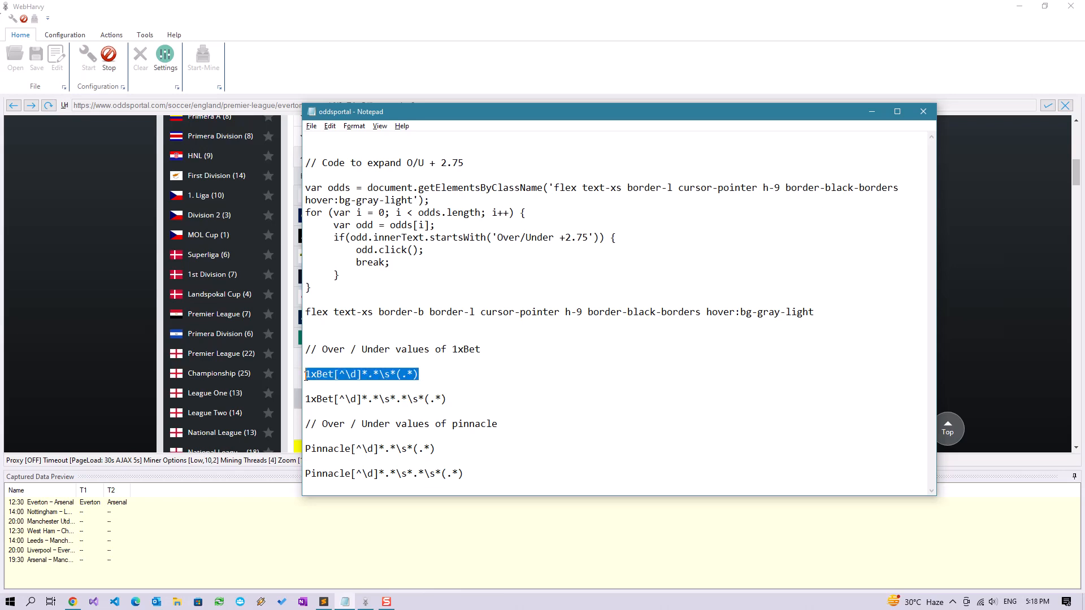
mouse_move(475, 225)
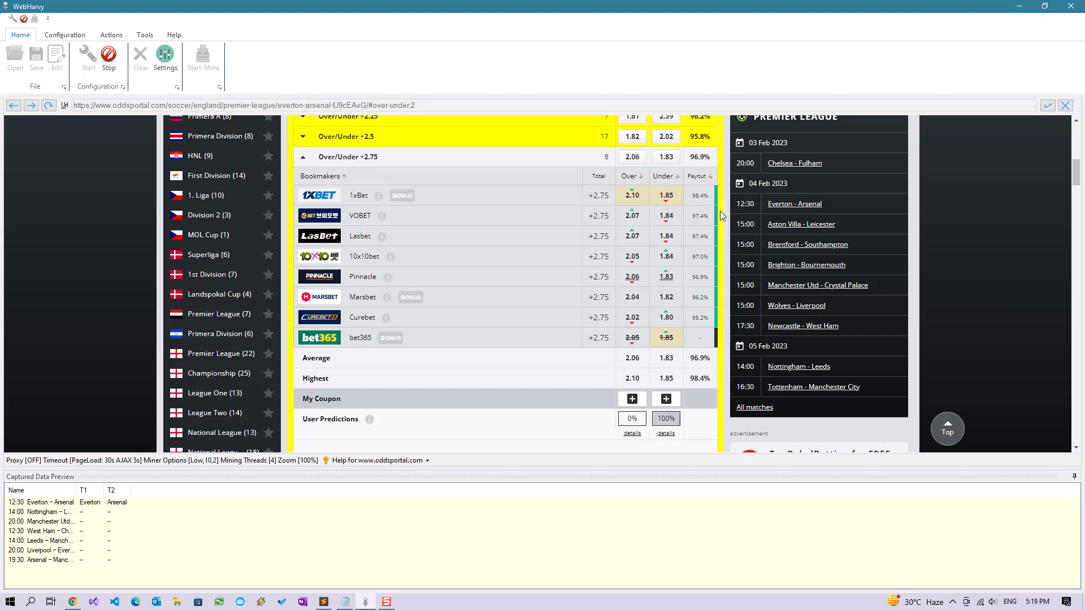
Step: Apply the pasted 1xBet regex to extract the Over value 2.10
click(651, 133)
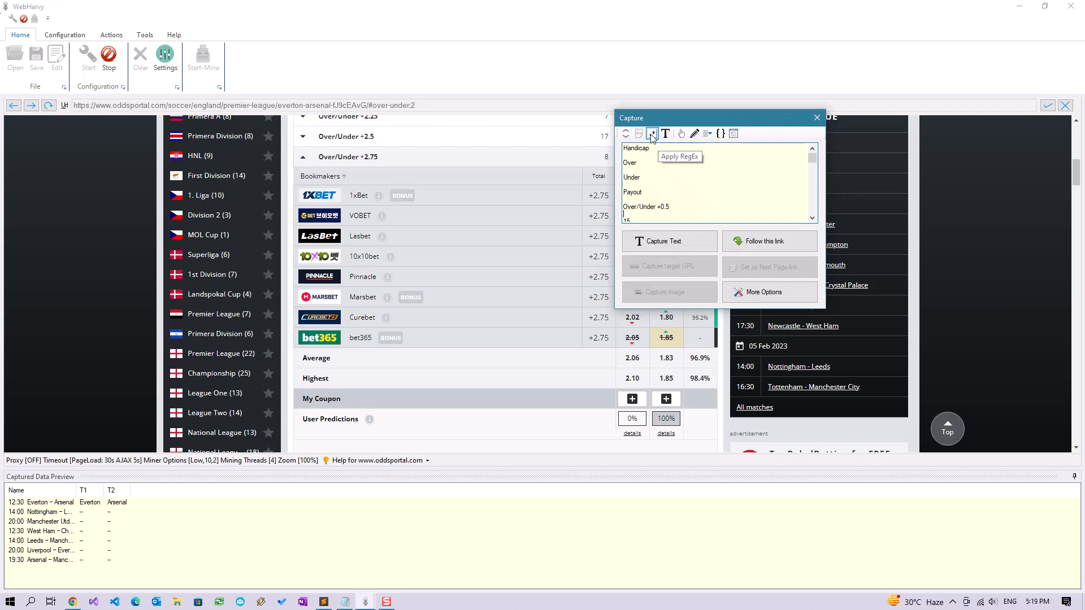
right_click(720, 209)
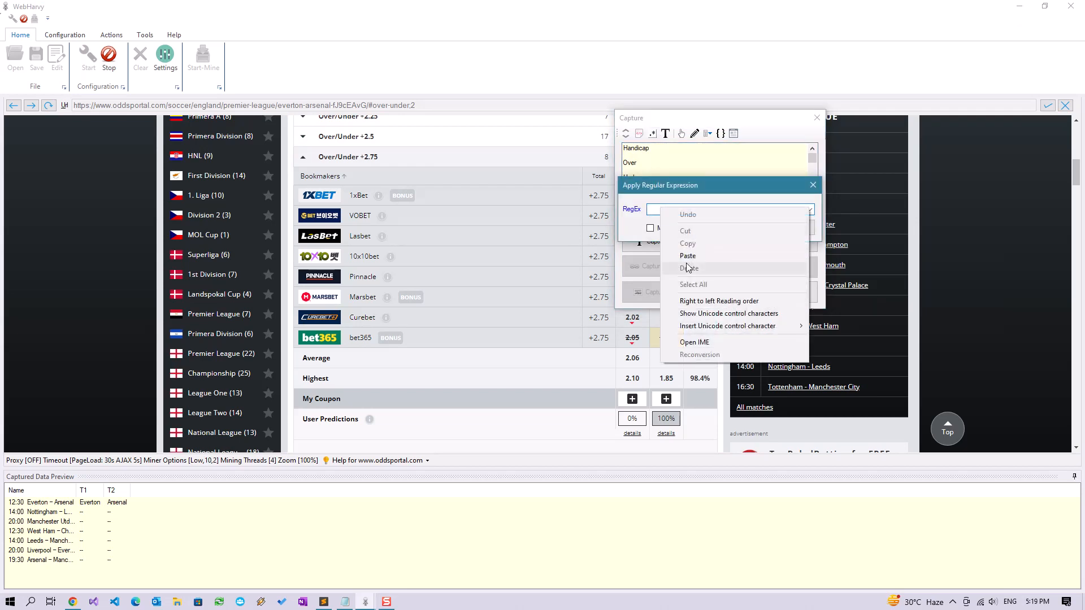
click(688, 256)
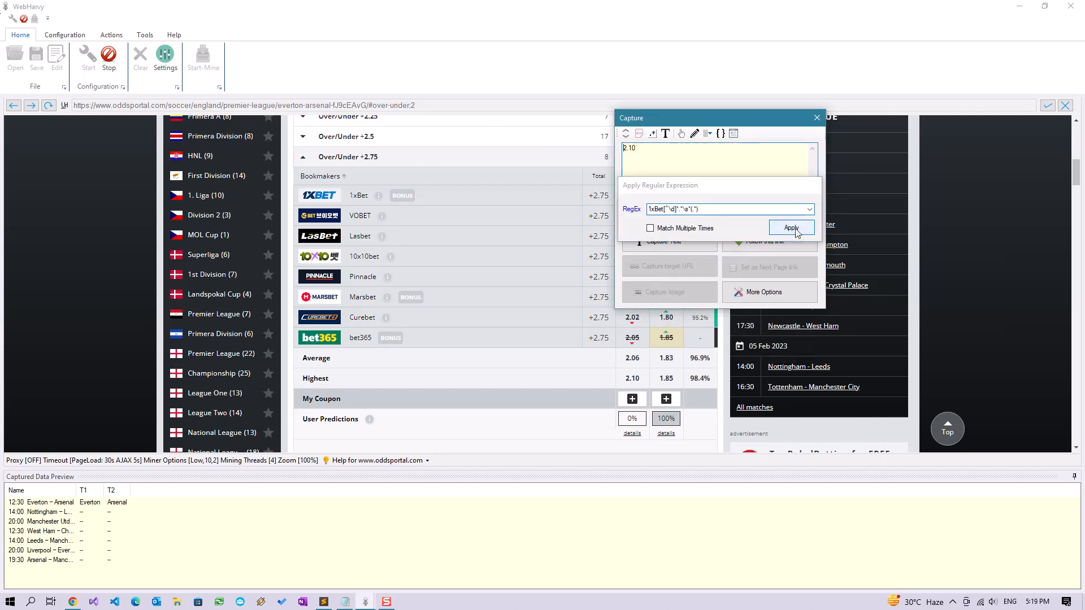
click(791, 227)
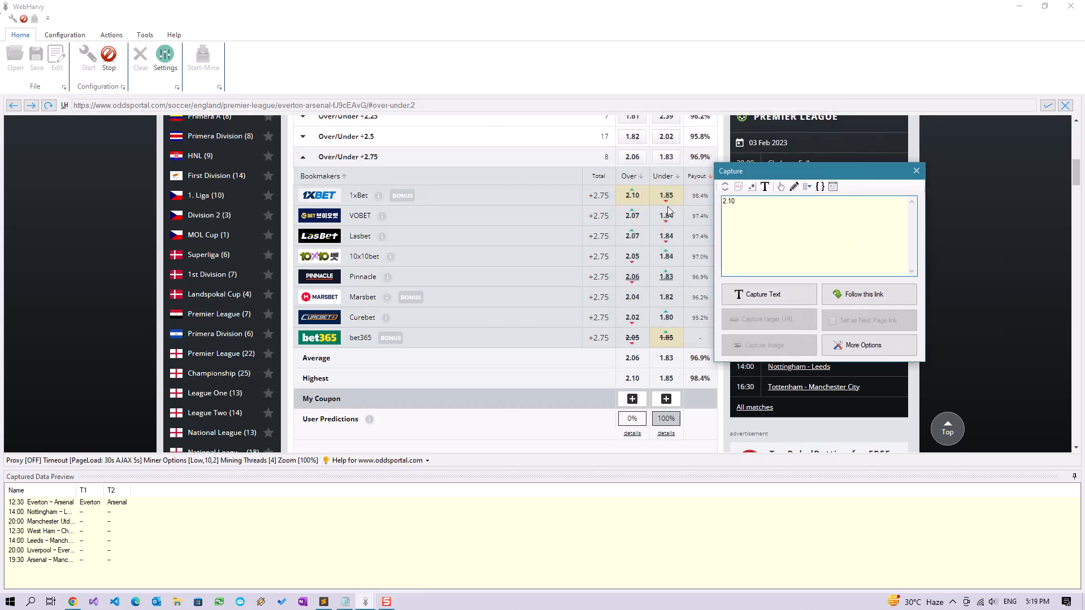
mouse_move(702, 247)
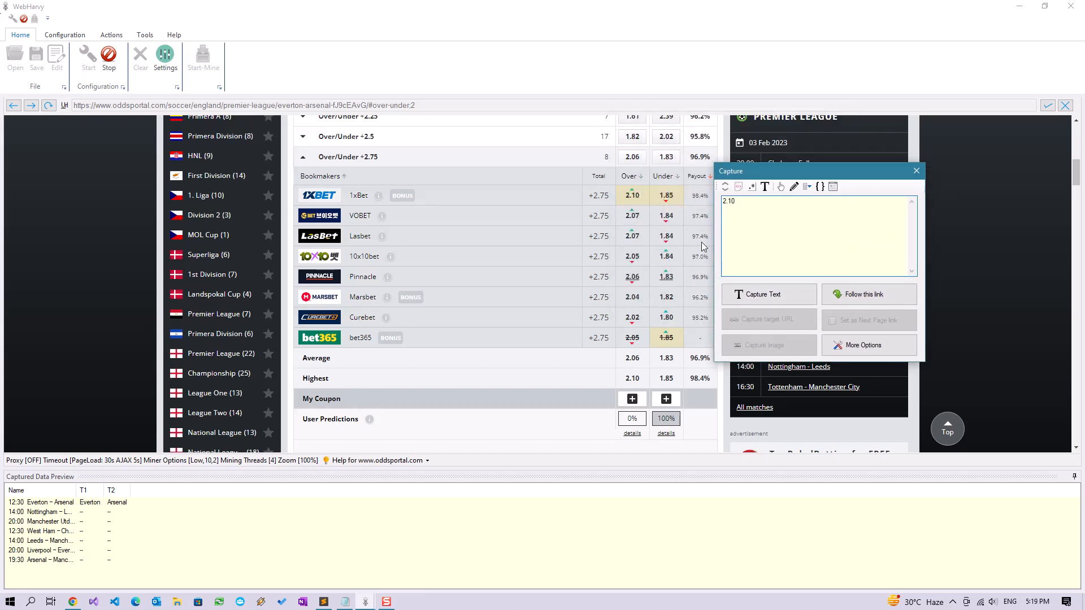
Step: Capture the extracted 2.10 as a data column named '1x_O'
click(769, 294)
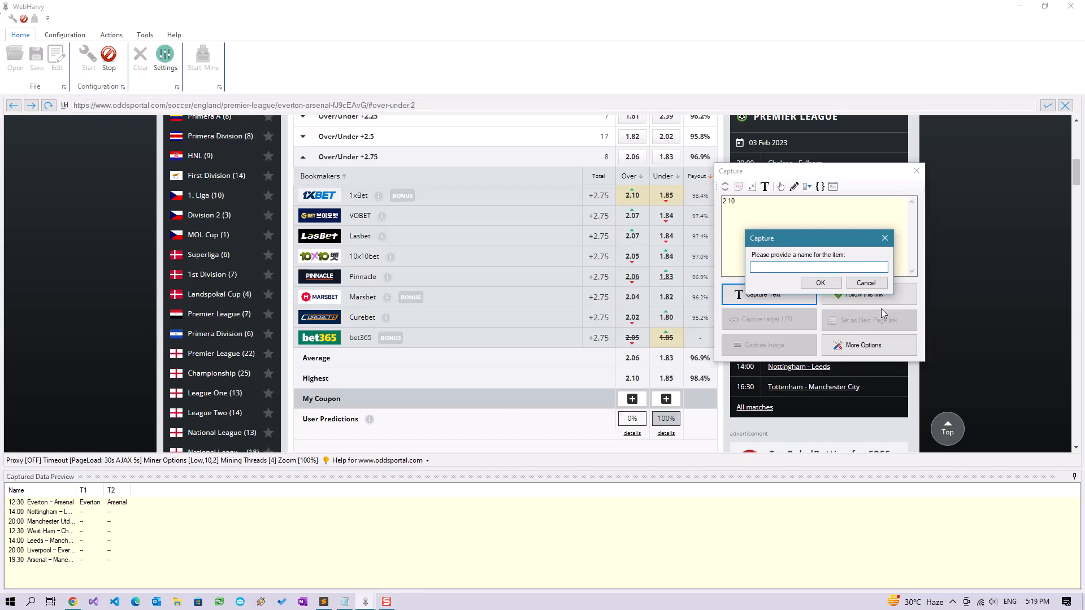
click(866, 282)
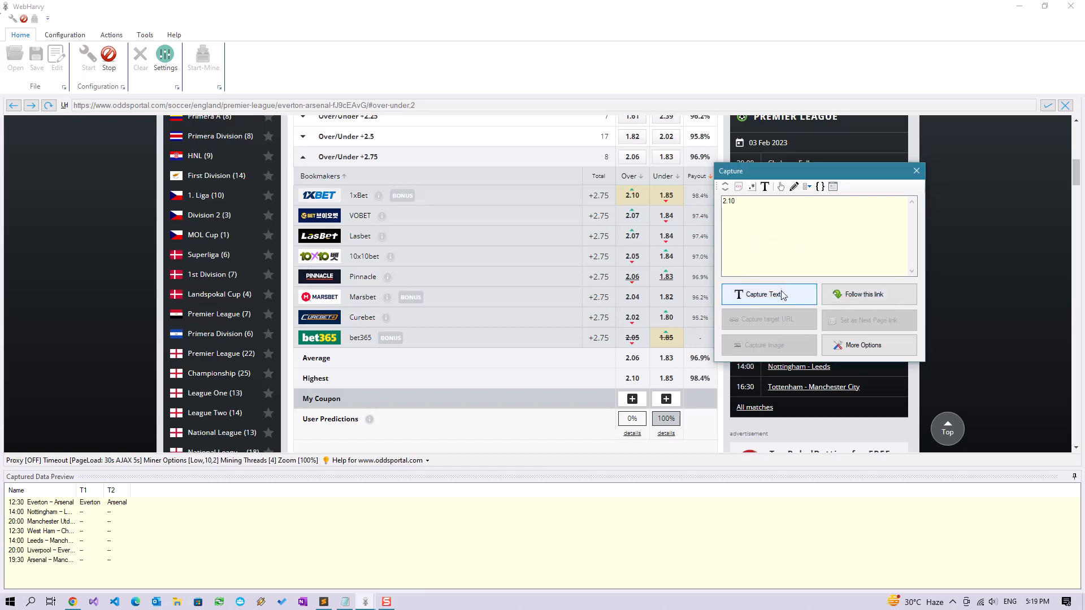
click(768, 293)
text(1)
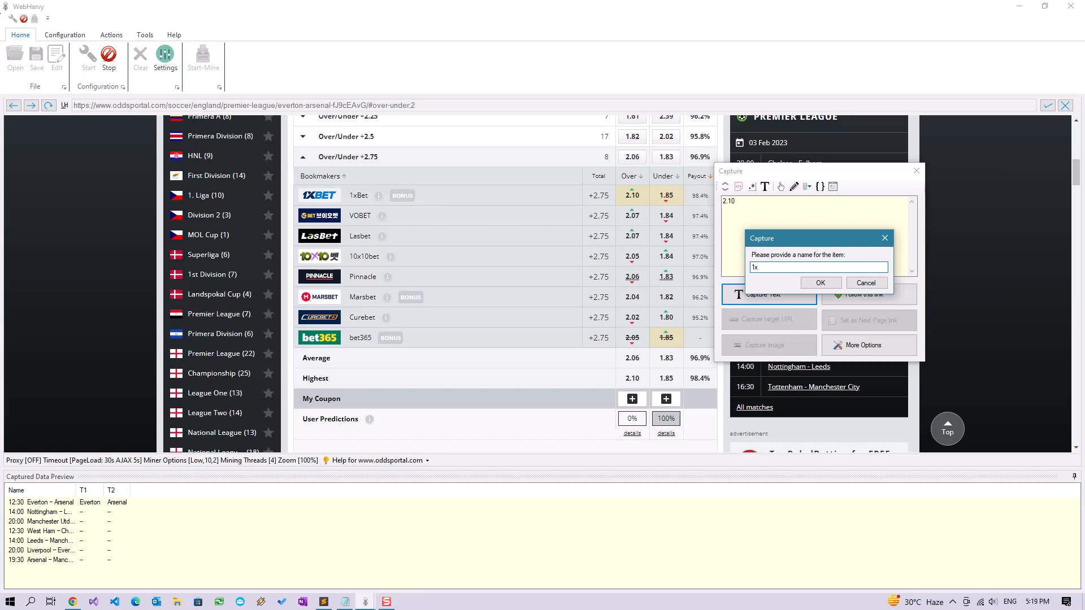
text(_0)
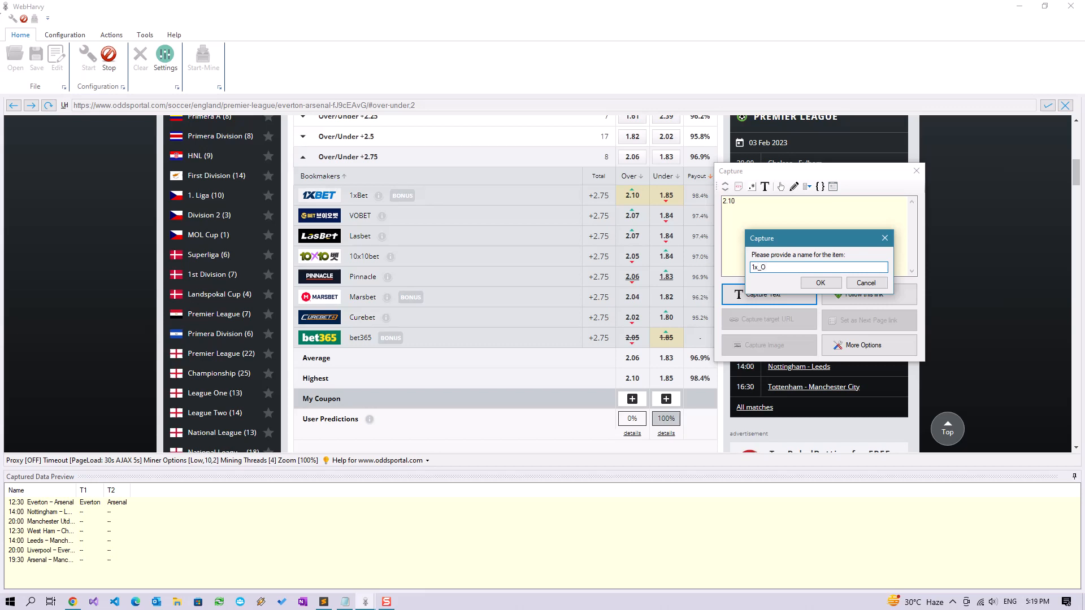
click(820, 282)
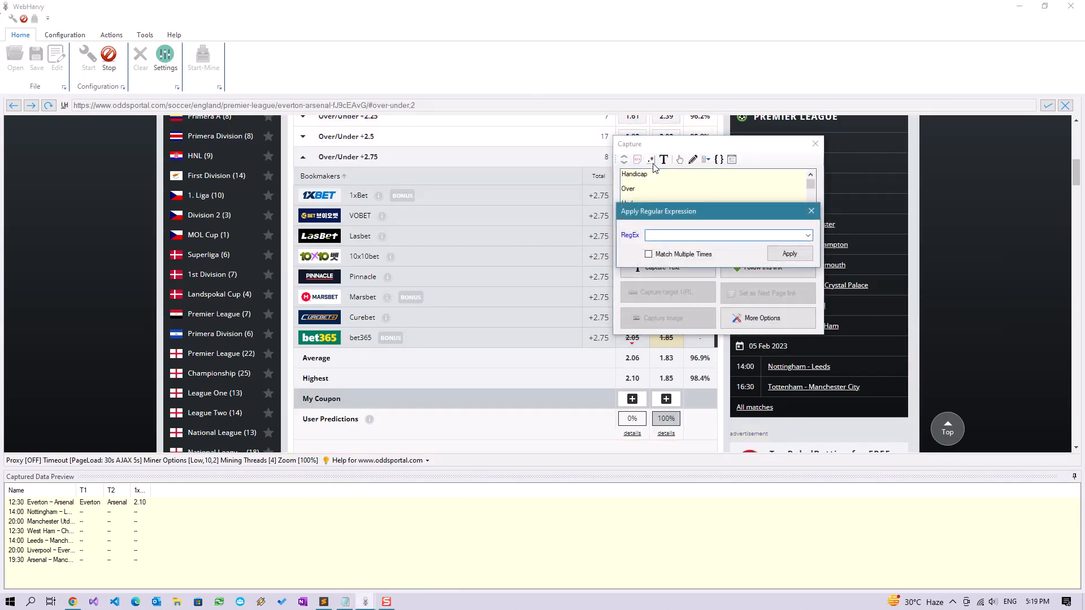
Step: Capture Pinnacle's Under value 1.83 as column 'P_U' and start mining the data
click(811, 211)
text(P)
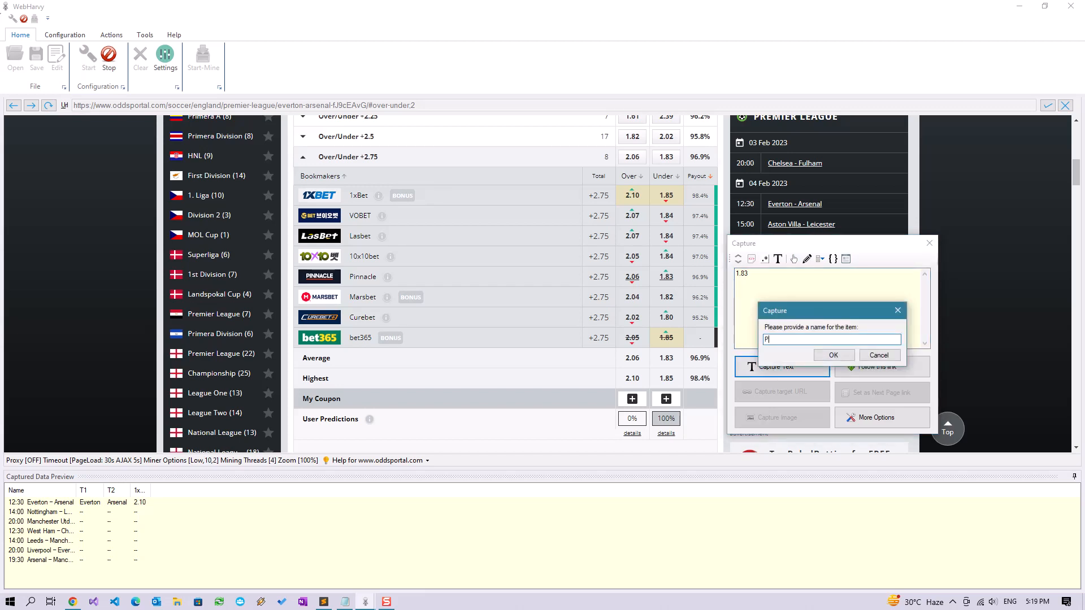
click(833, 355)
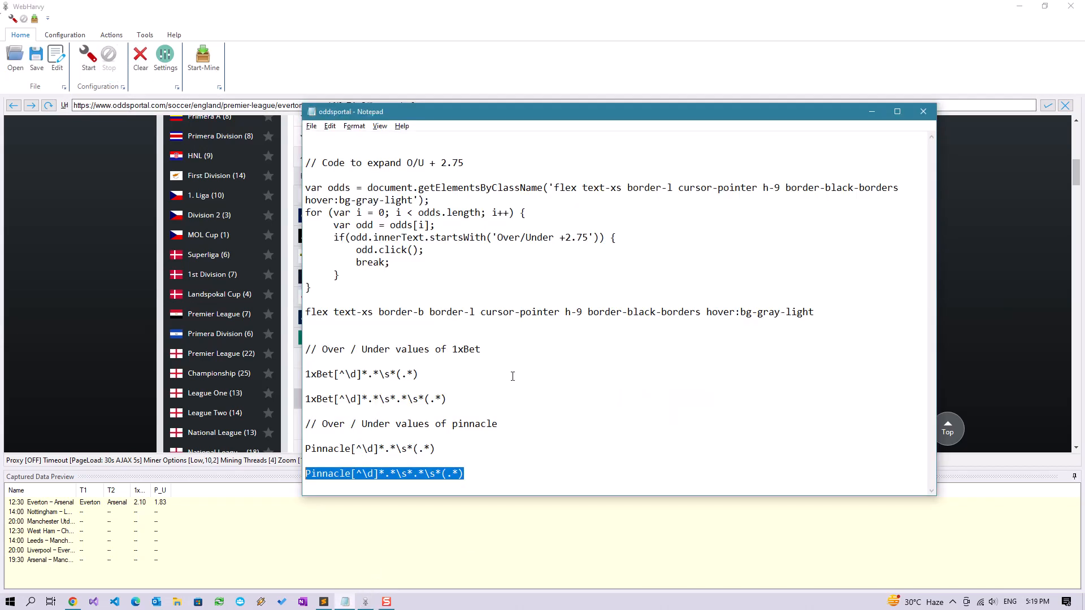
double_click(544, 237)
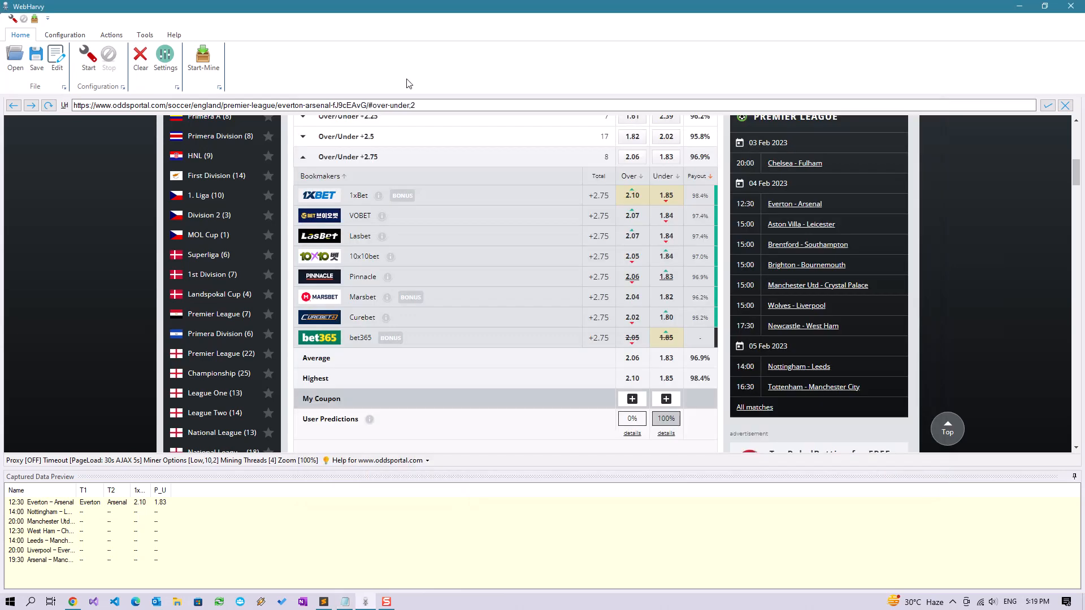
click(202, 57)
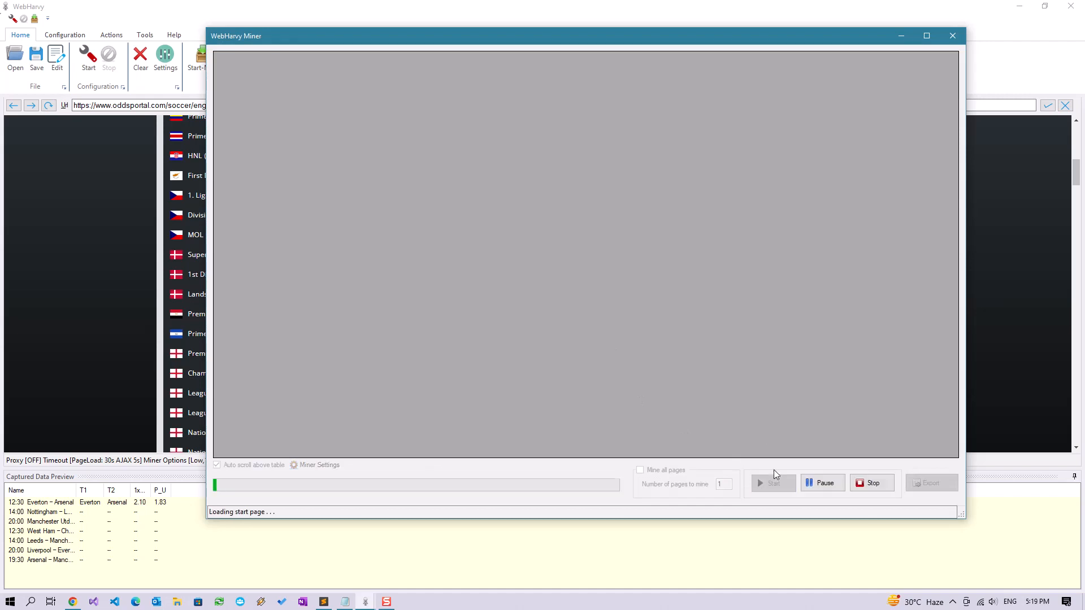